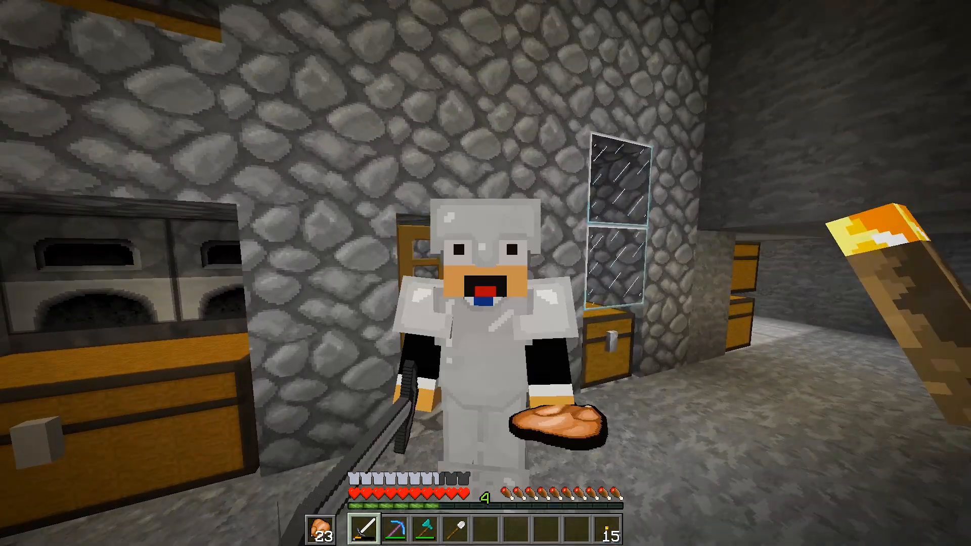
# Show the F3 debug overlay while looking around the stone house
pyautogui.press('f3')
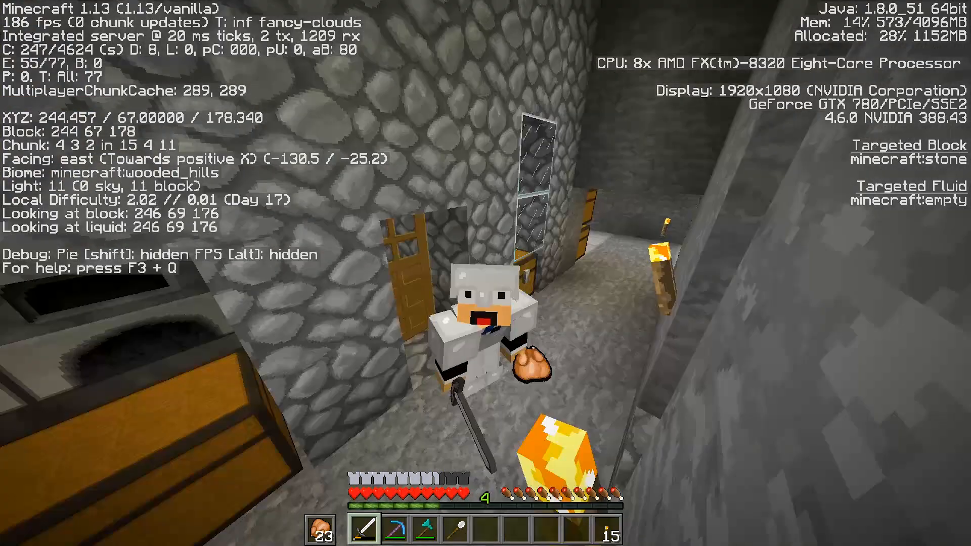
pyautogui.moveTo(485, 273)
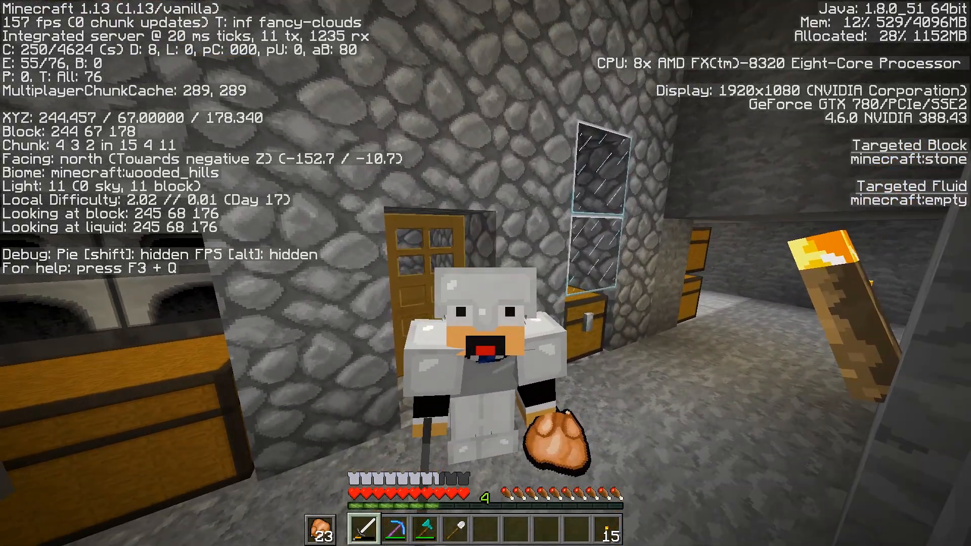
pyautogui.moveTo(486, 273)
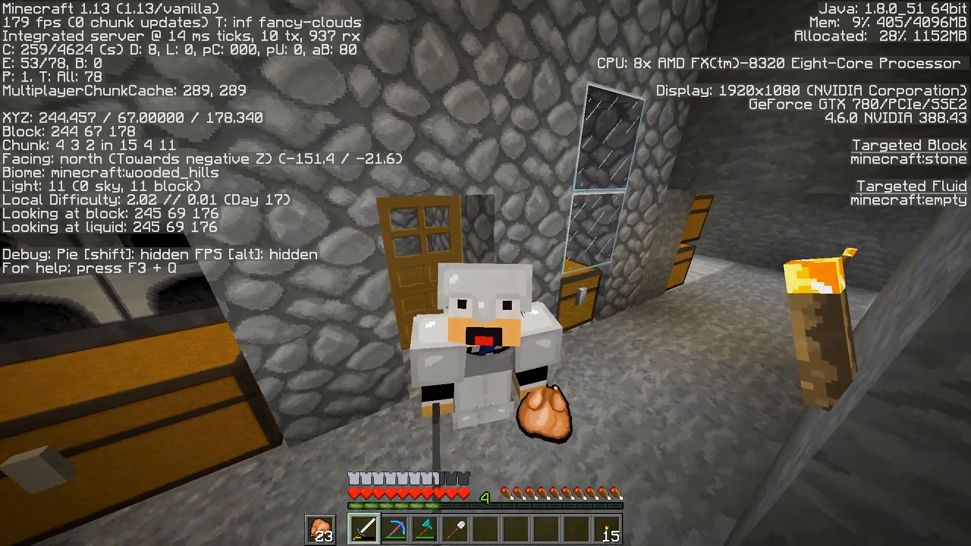
pyautogui.moveTo(486, 273)
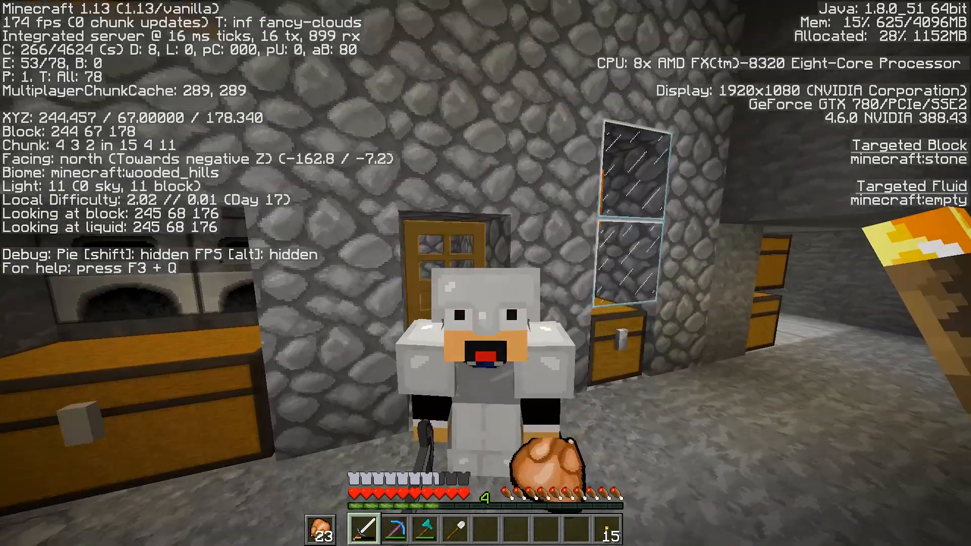
pyautogui.moveTo(486, 273)
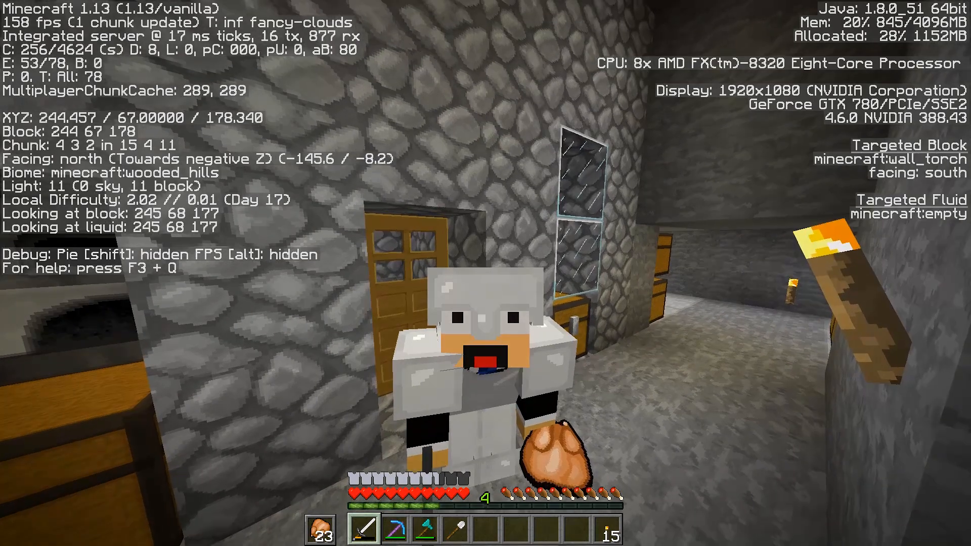
pyautogui.moveTo(486, 273)
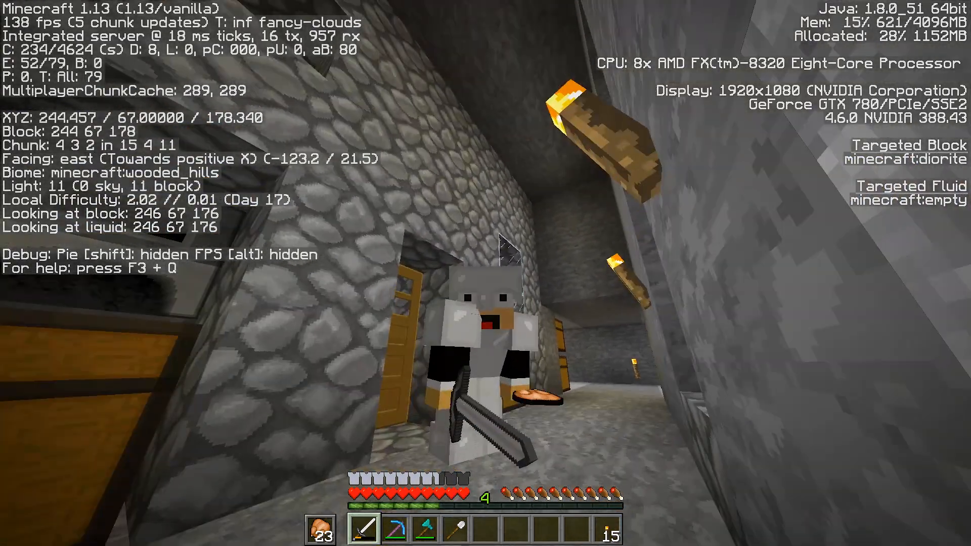
pyautogui.moveTo(486, 273)
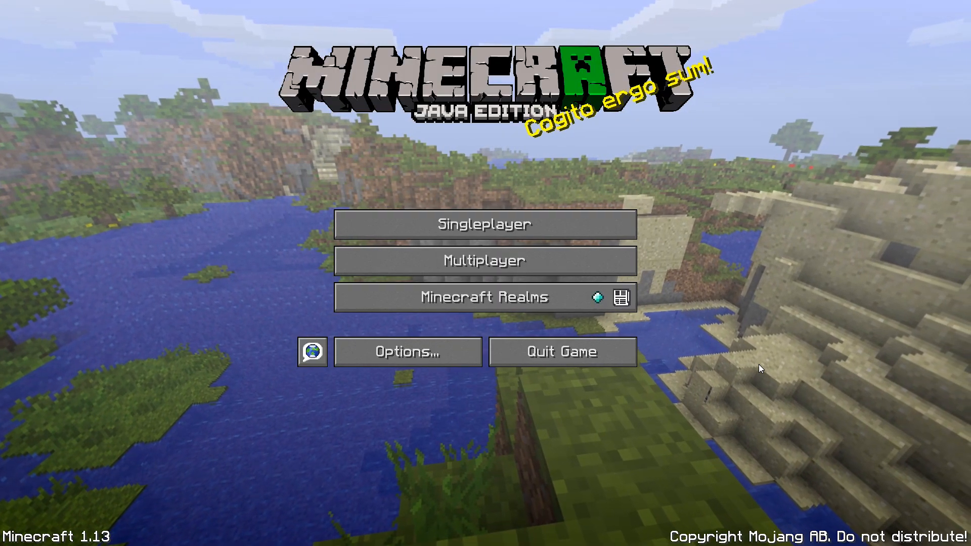
# Start the boom world from the singleplayer world list
pyautogui.click(485, 223)
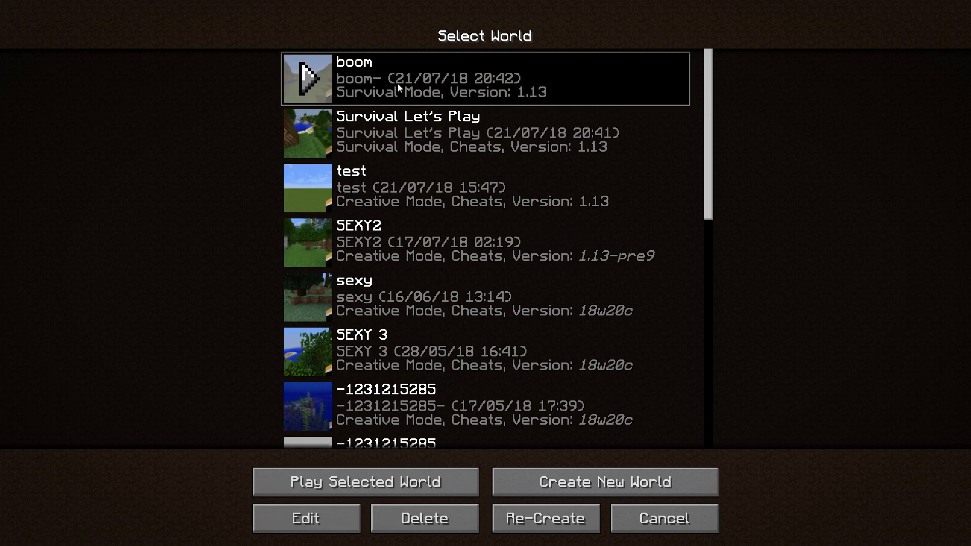
pyautogui.click(365, 482)
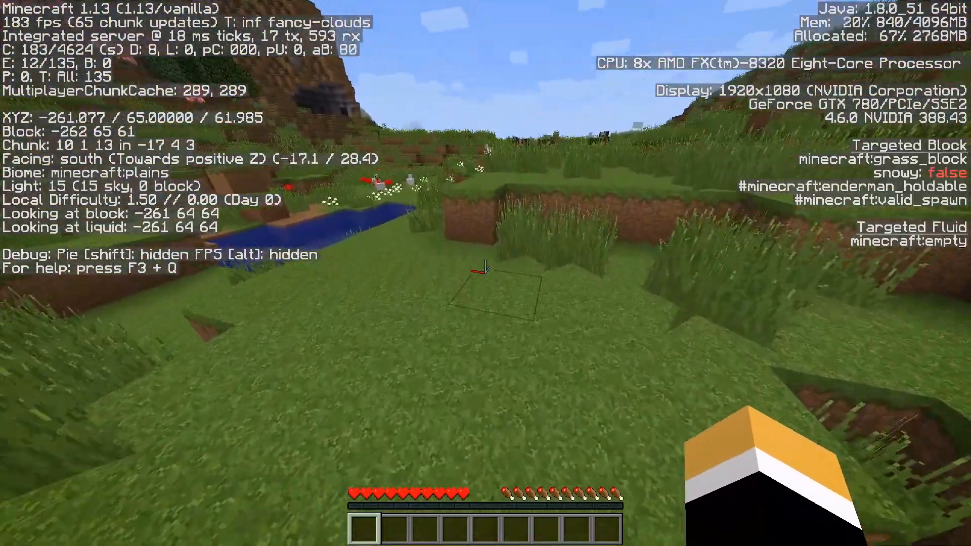
pyautogui.moveTo(486, 273)
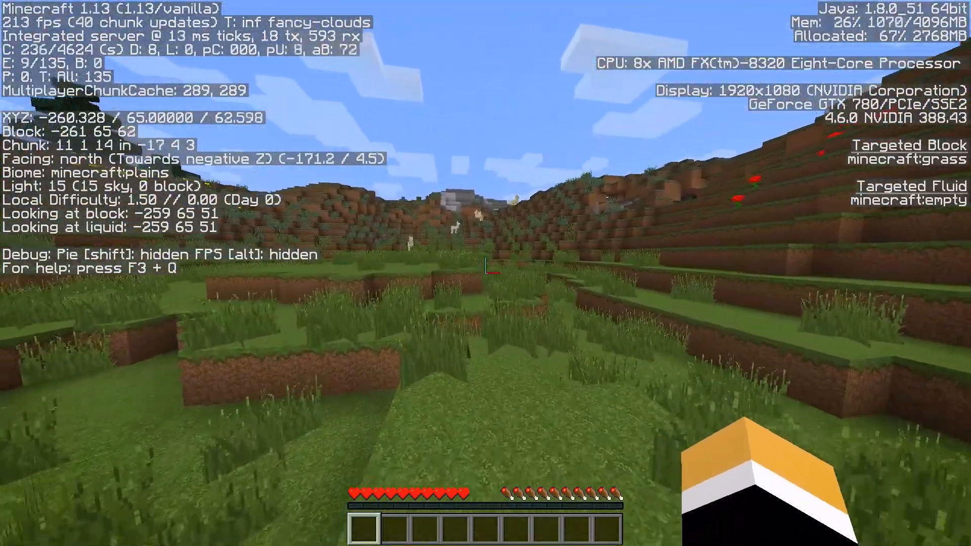
pyautogui.moveTo(485, 273)
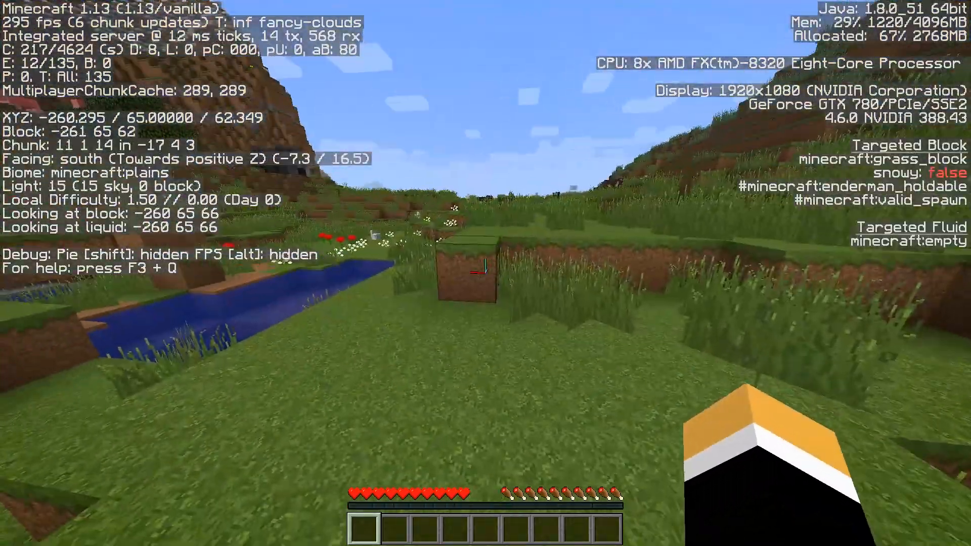
pyautogui.moveTo(485, 274)
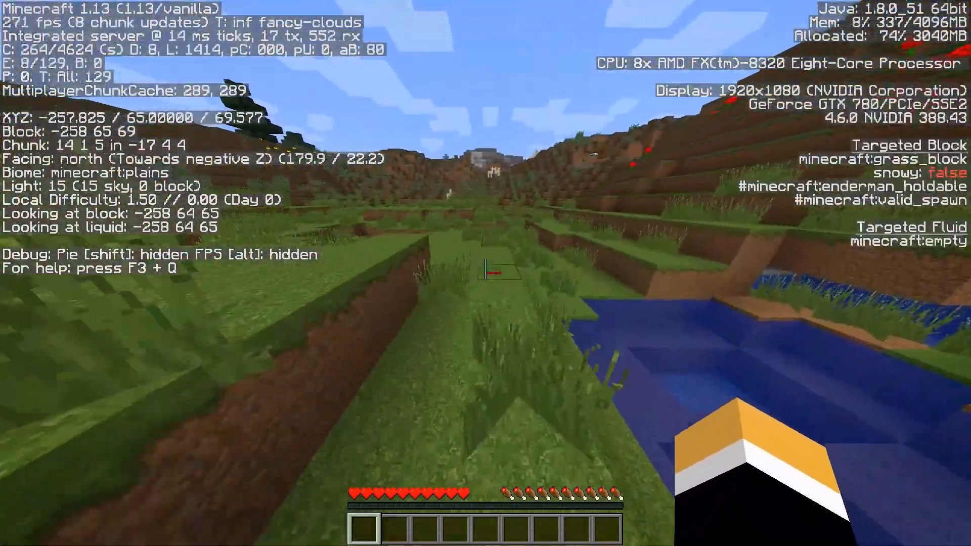
pyautogui.moveTo(486, 274)
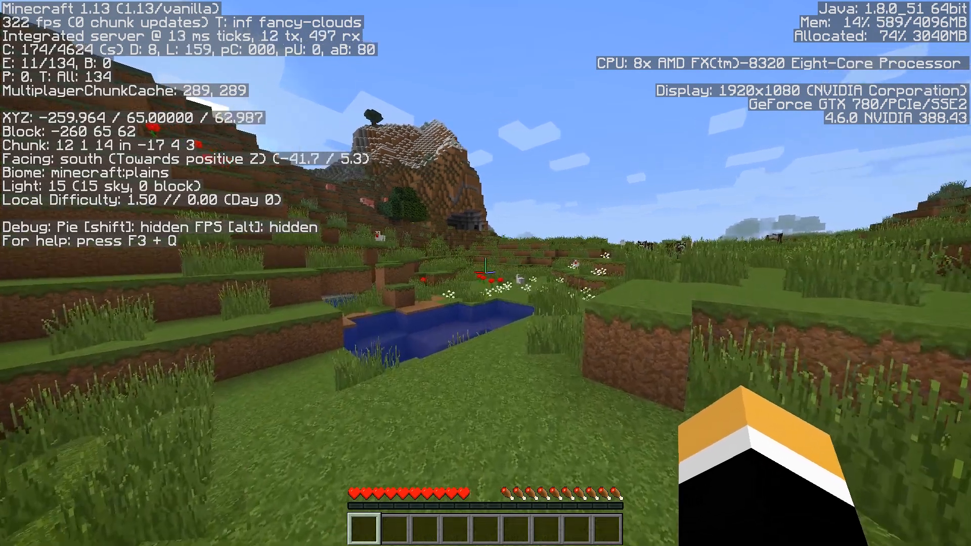
# Save and quit, then re-create boom as a new world with seed 3029739
pyautogui.press('Escape')
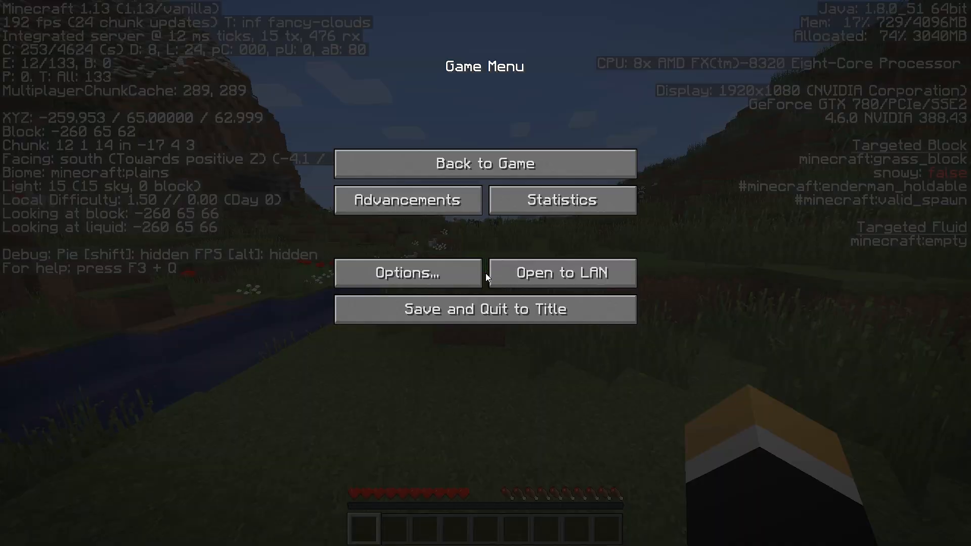
pyautogui.click(486, 309)
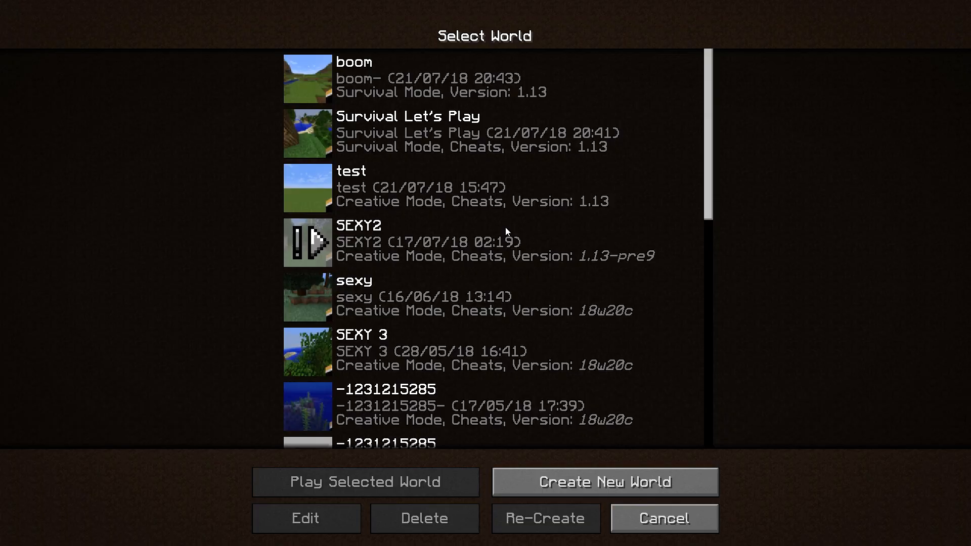
pyautogui.click(485, 79)
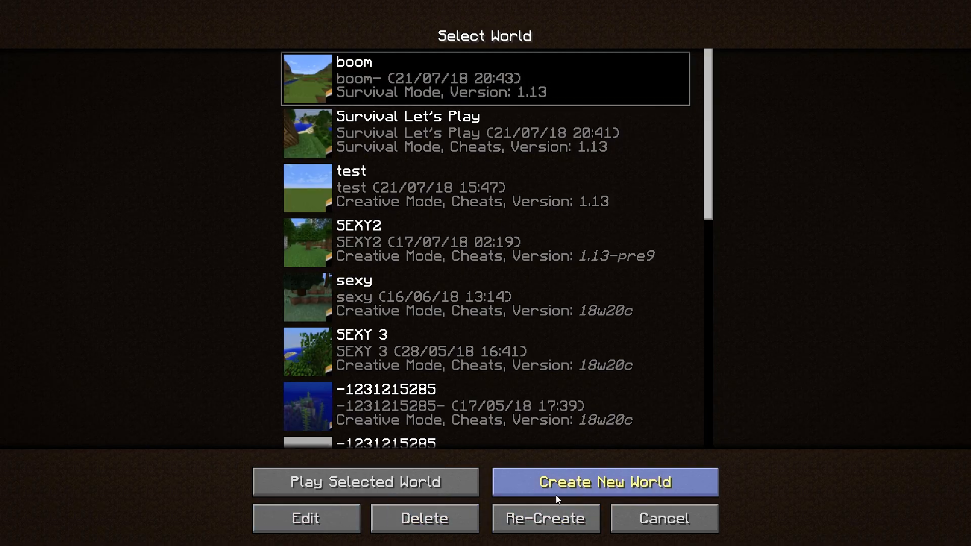
pyautogui.click(544, 518)
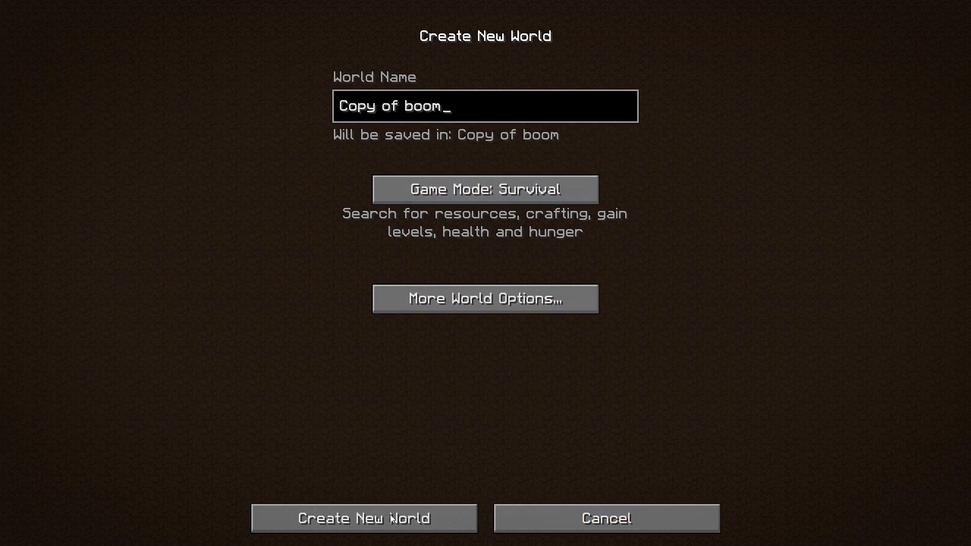
pyautogui.click(485, 298)
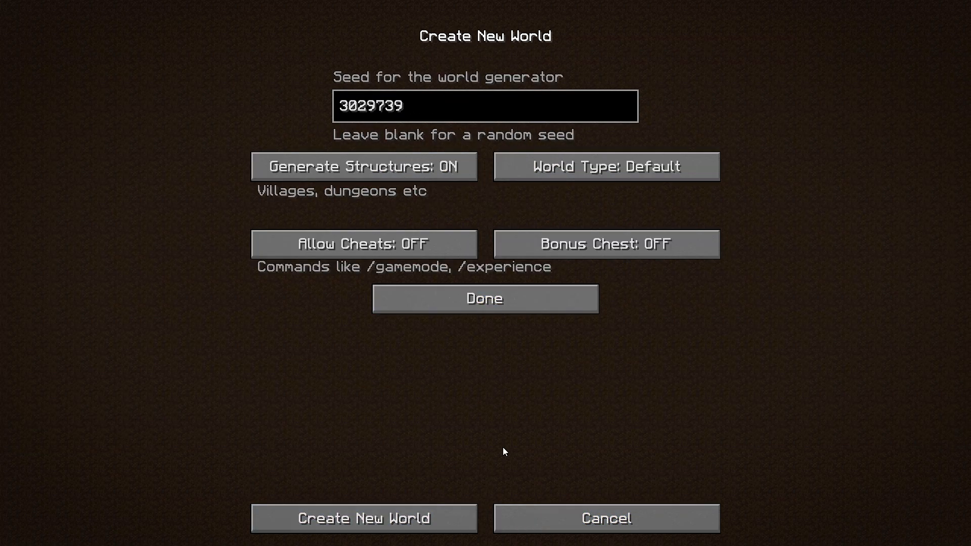
pyautogui.click(364, 518)
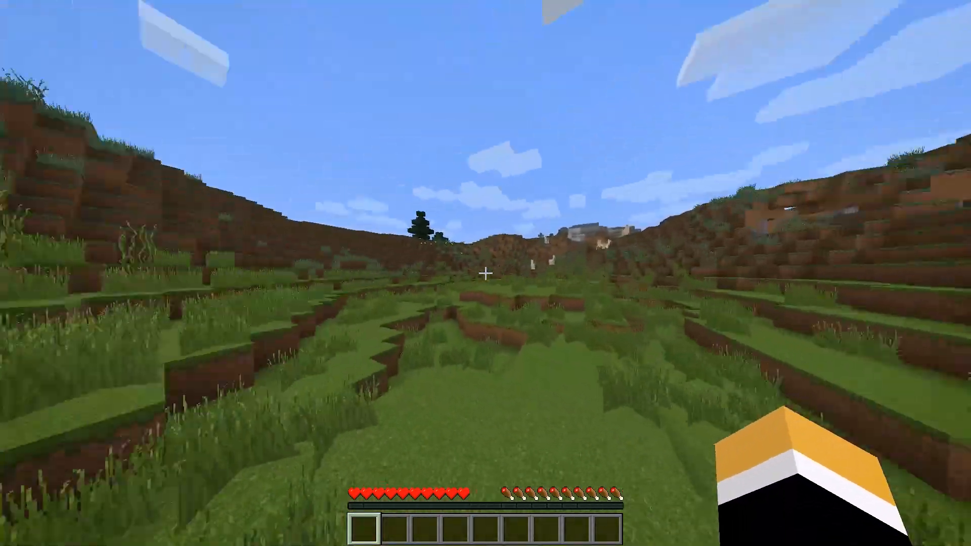
pyautogui.moveTo(486, 273)
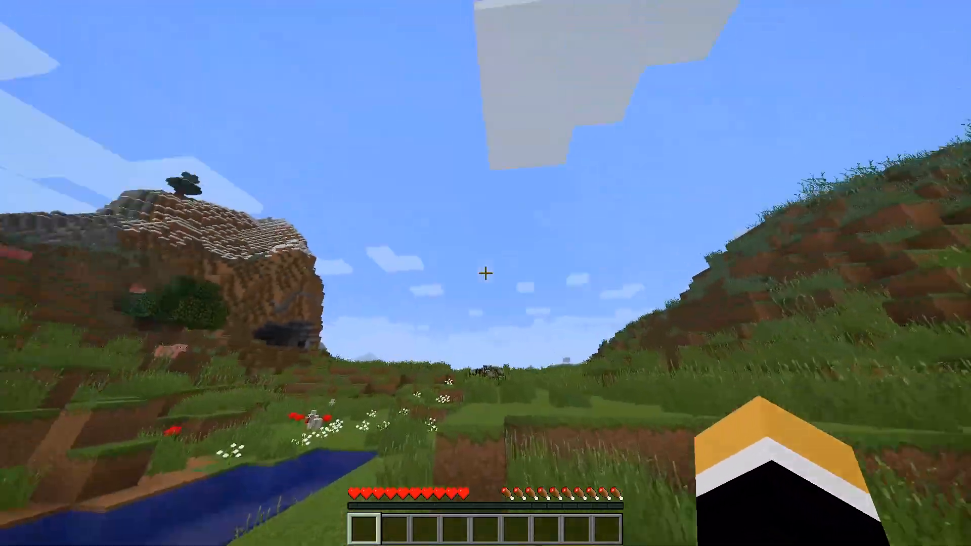
# Save and quit the copied world, then check the singleplayer list for Copy of boom
pyautogui.press('Escape')
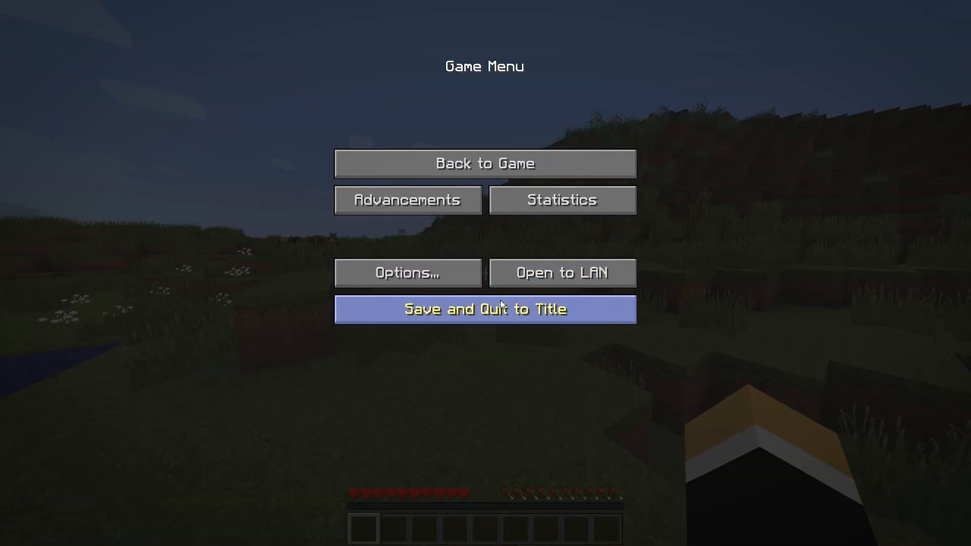
pyautogui.click(485, 309)
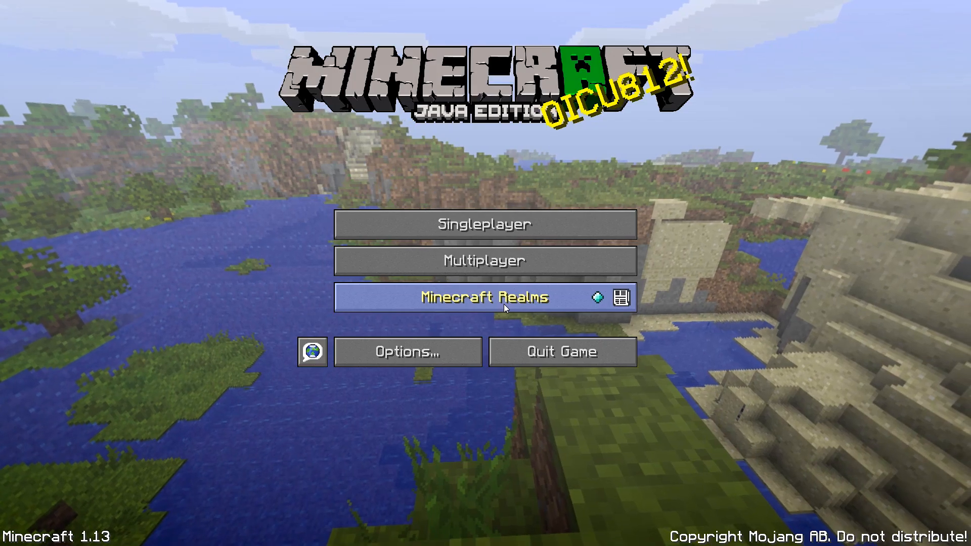
pyautogui.click(485, 225)
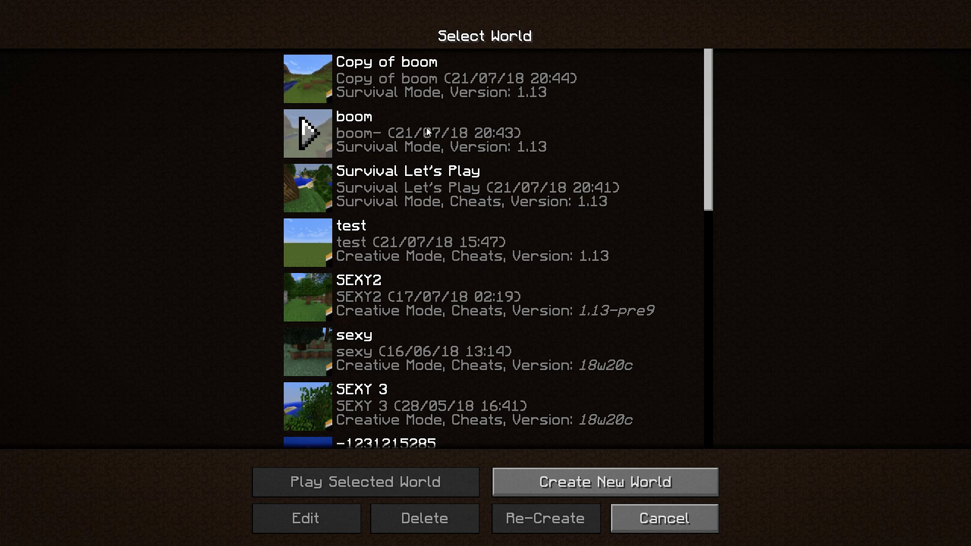
pyautogui.moveTo(348, 130)
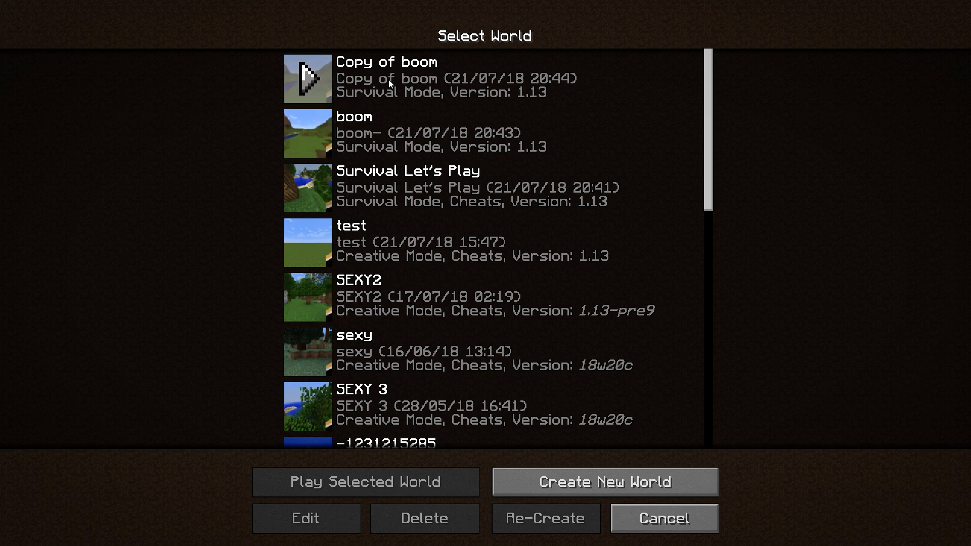
pyautogui.moveTo(434, 89)
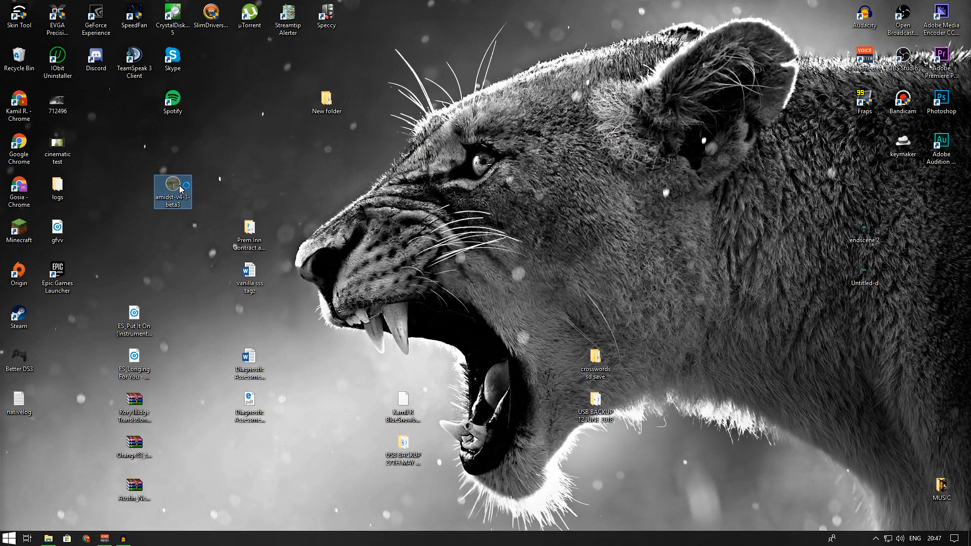
# Launch Amidst, try the slp 1.13 profile, and dismiss its loading error
pyautogui.doubleClick(172, 190)
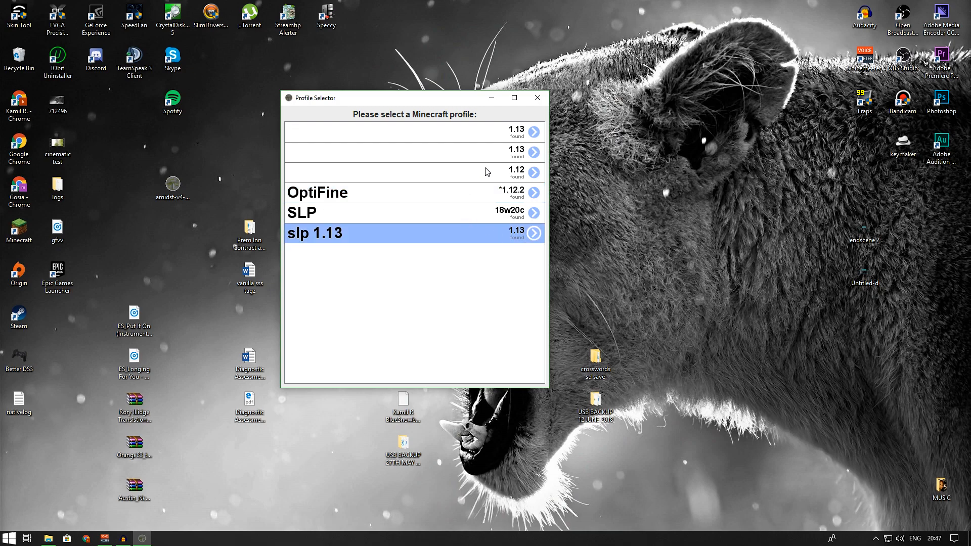
pyautogui.moveTo(520, 235)
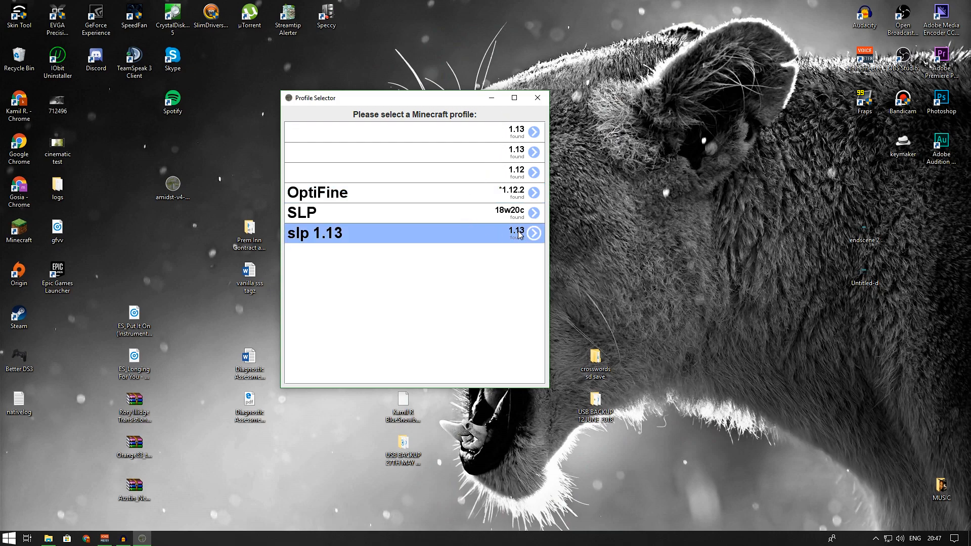
pyautogui.moveTo(508, 208)
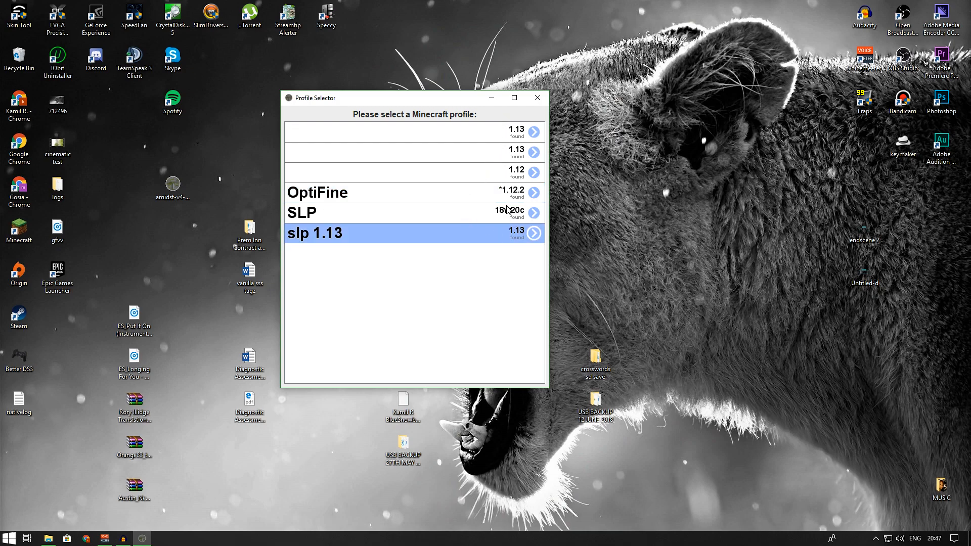
pyautogui.click(533, 234)
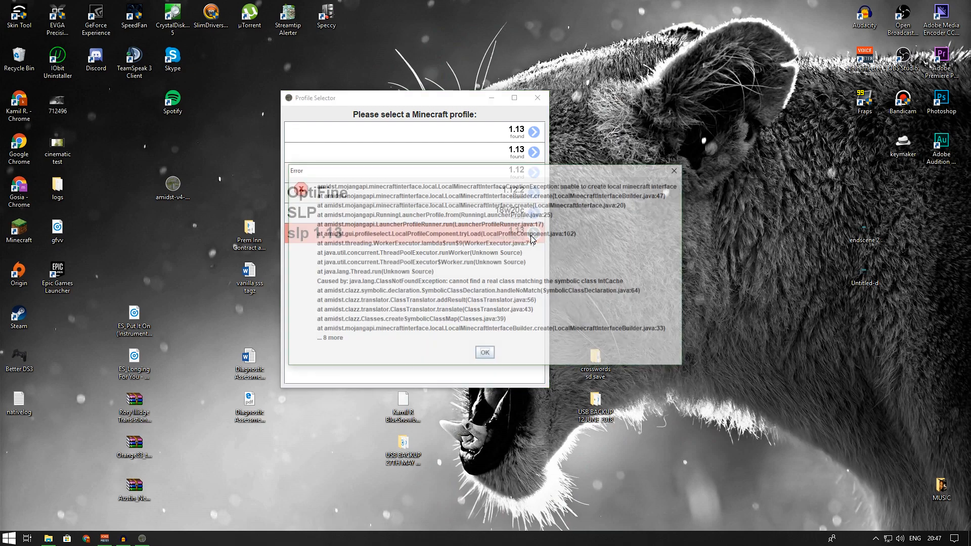
pyautogui.click(484, 352)
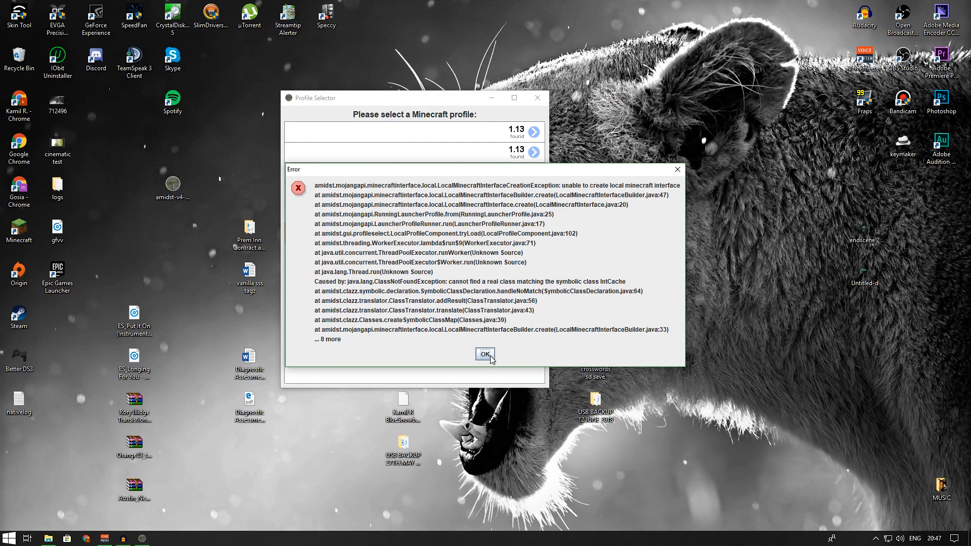
pyautogui.click(485, 354)
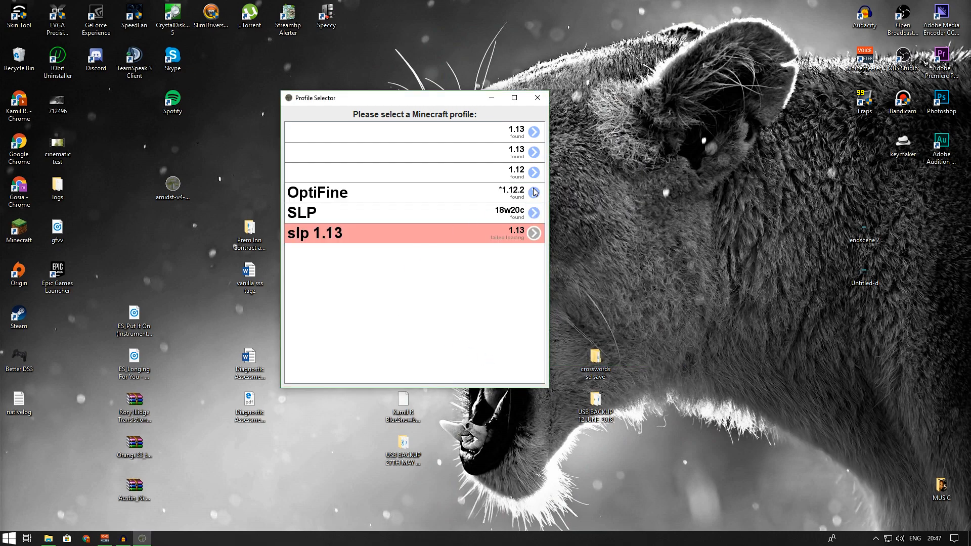
# Load the OptiFine 1.12.2 profile and acknowledge the modded-version notice
pyautogui.click(535, 193)
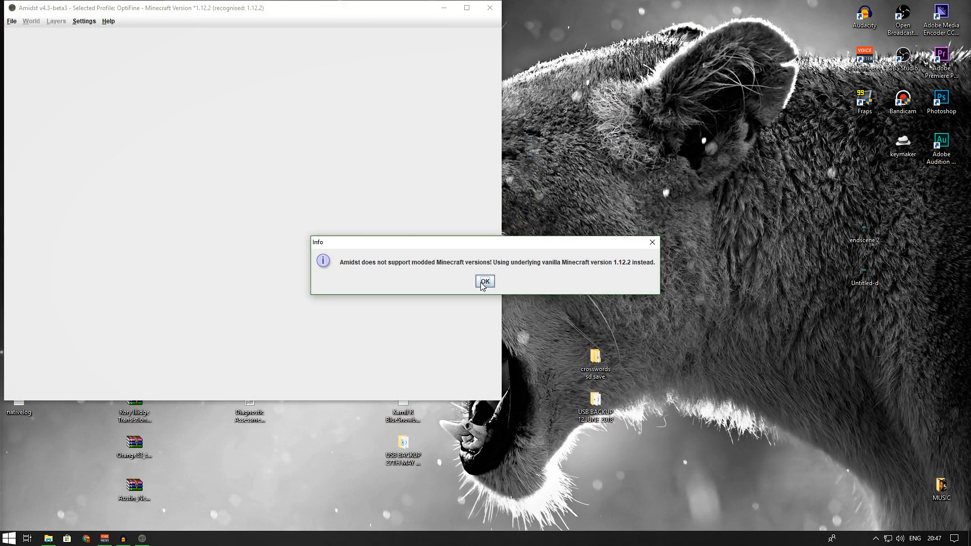
pyautogui.click(485, 282)
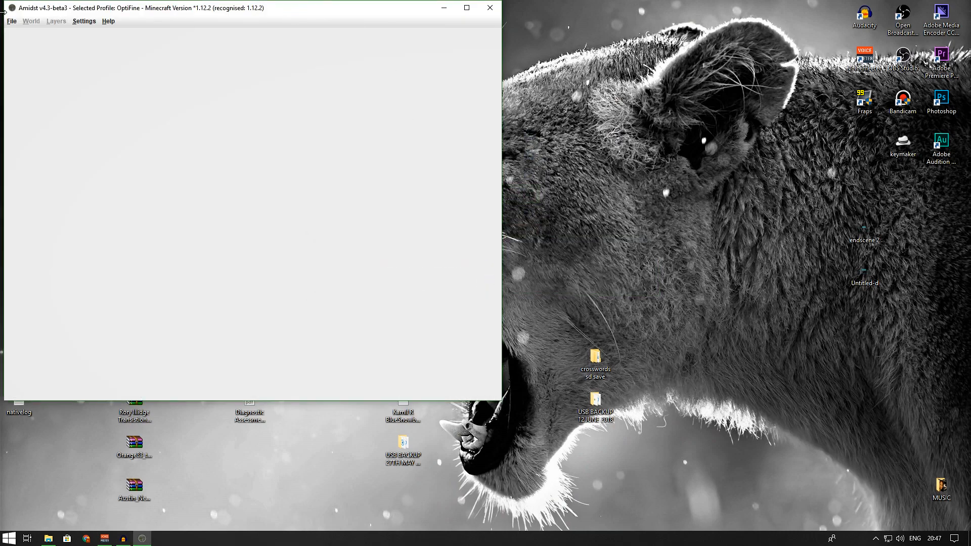
pyautogui.click(12, 20)
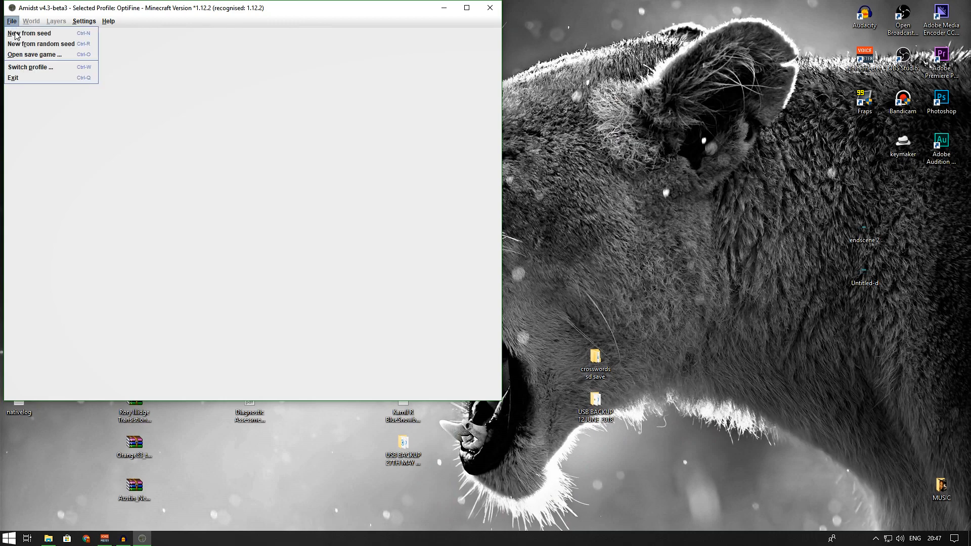
# Open the Copy of boom save game in singleplayer mode
pyautogui.click(34, 55)
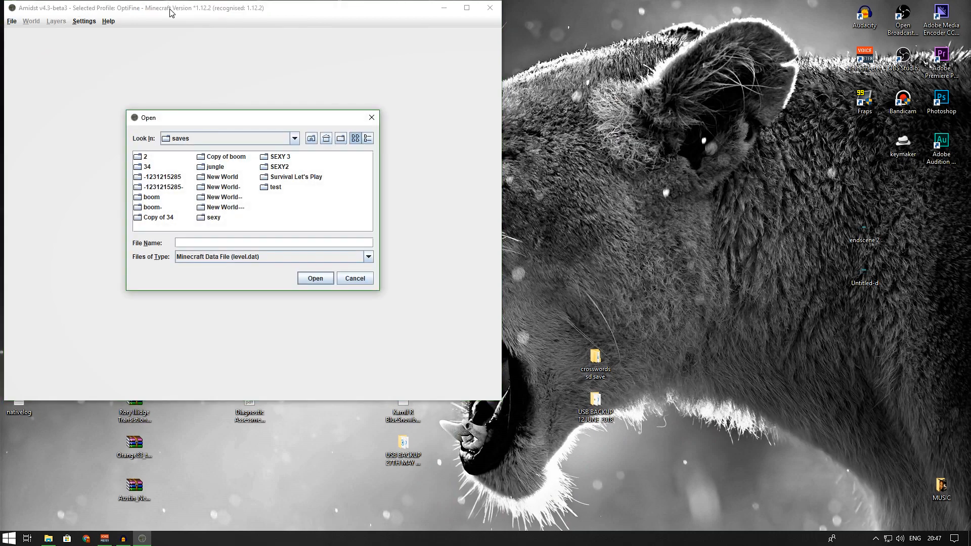
pyautogui.moveTo(173, 214)
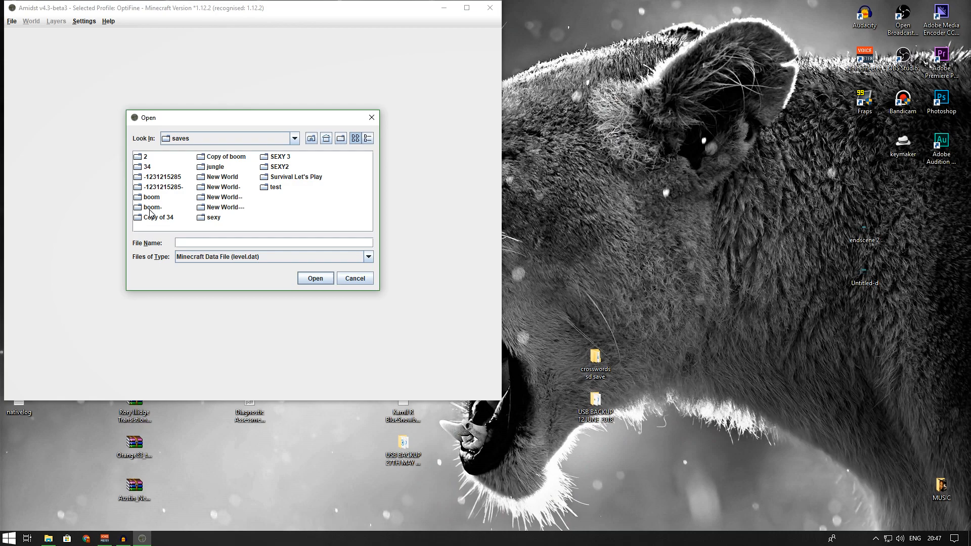
pyautogui.click(226, 157)
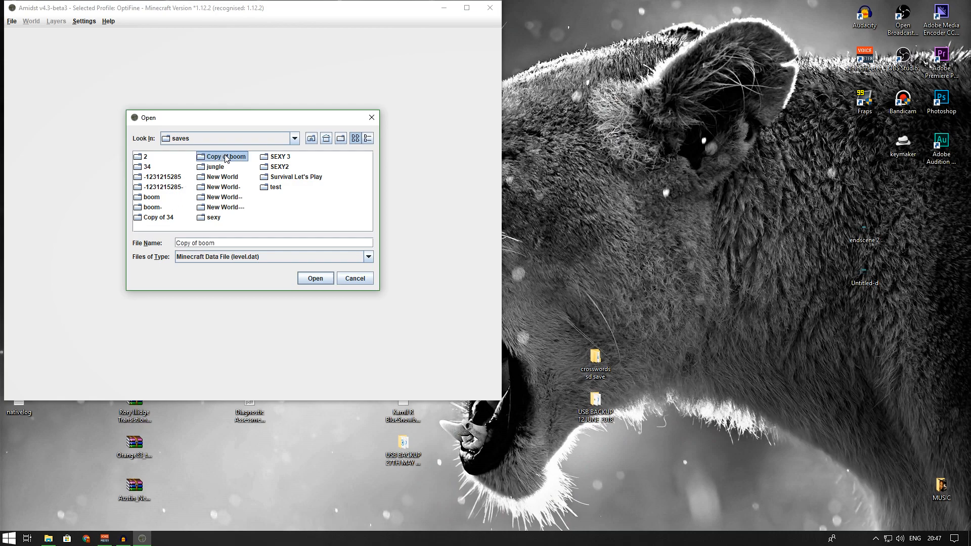
pyautogui.moveTo(315, 279)
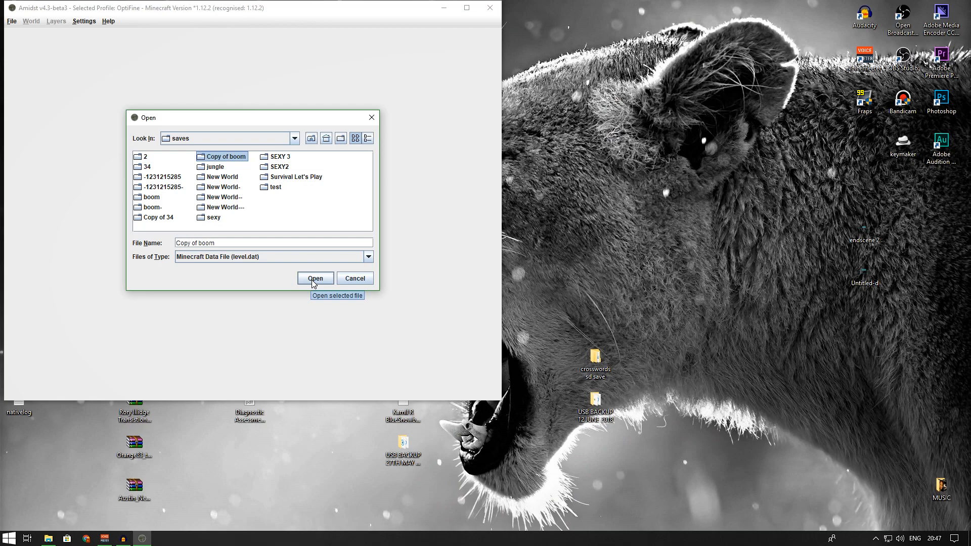
pyautogui.moveTo(317, 280)
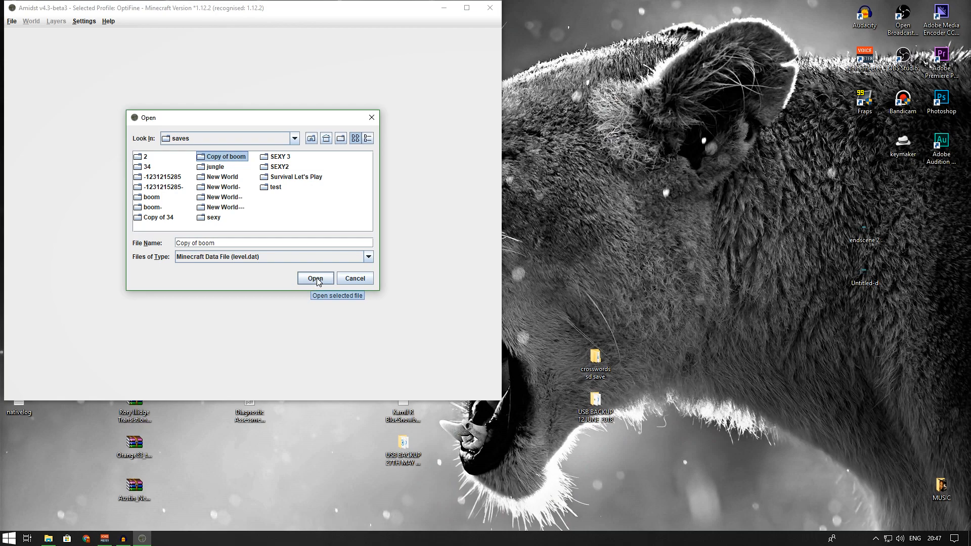
pyautogui.click(315, 279)
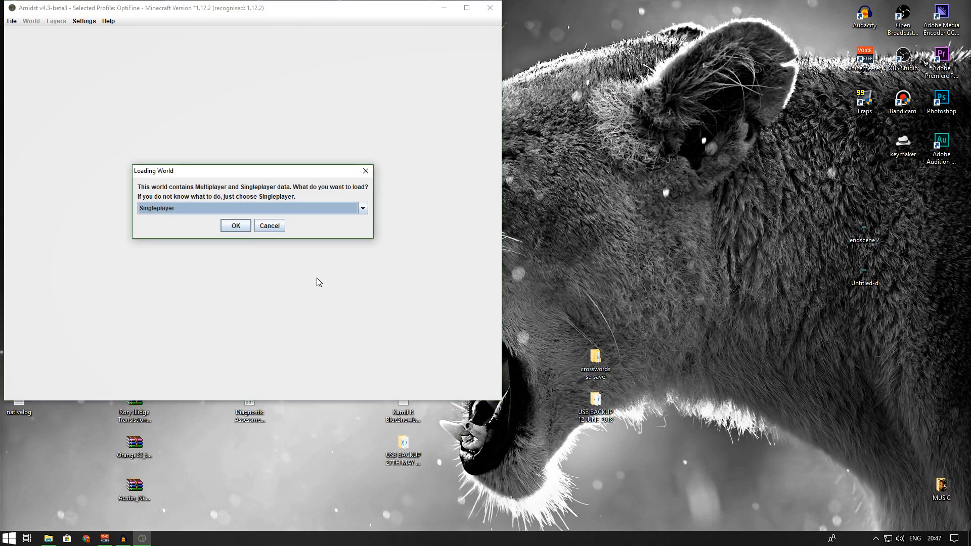
pyautogui.click(234, 226)
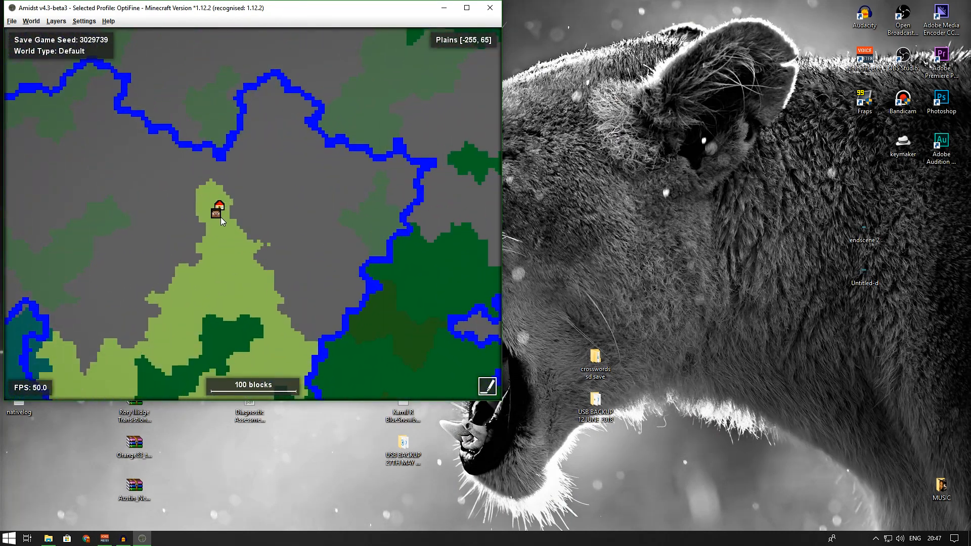
pyautogui.moveTo(220, 174)
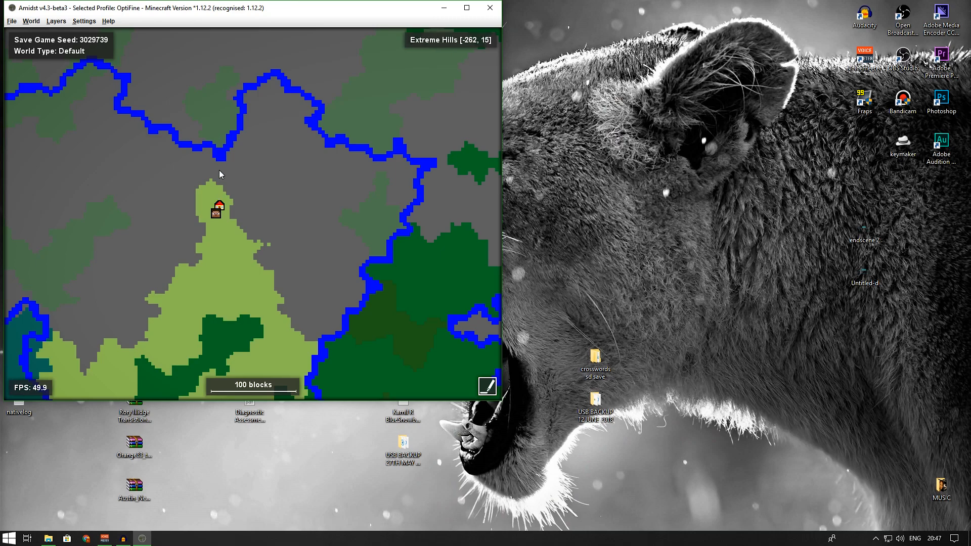
pyautogui.moveTo(206, 221)
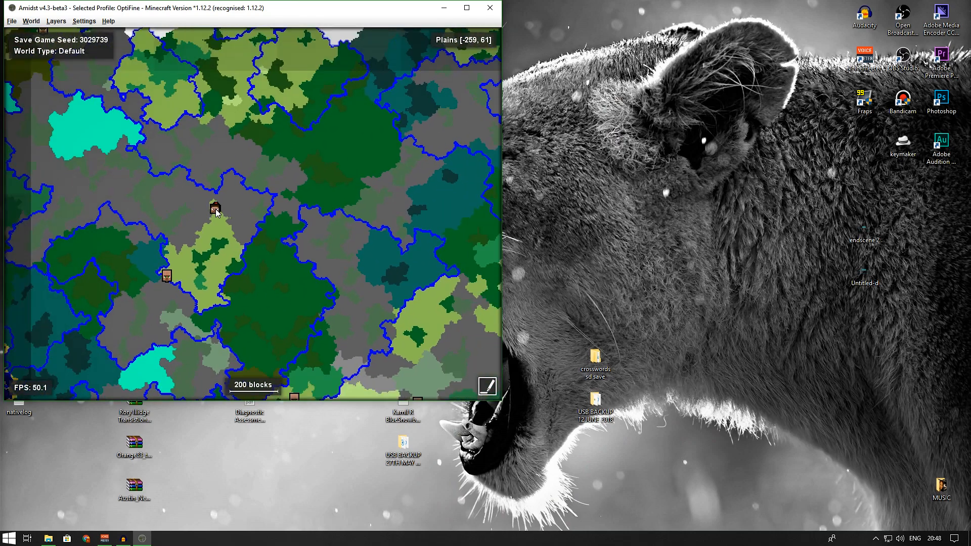
# Zoom the biome map out from 100 to about 1000 blocks
pyautogui.scroll(-3)
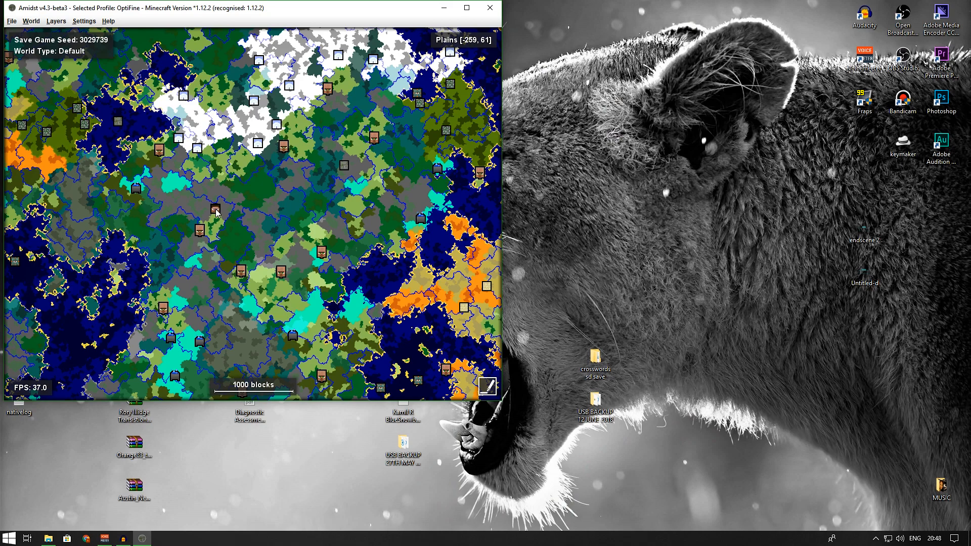
pyautogui.moveTo(206, 143)
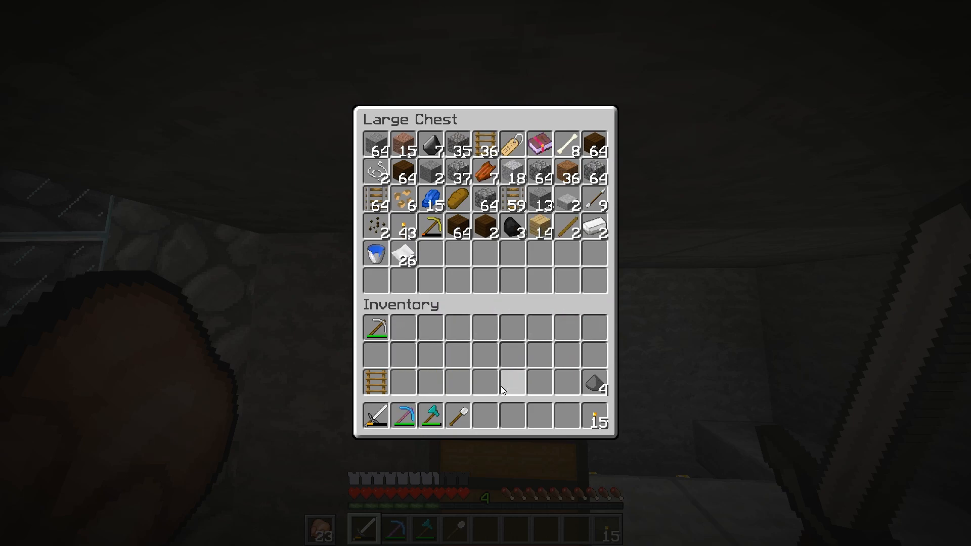
# Inspect the base's chests of diamond tools, blocks and plants, and armour and gold
pyautogui.press('Escape')
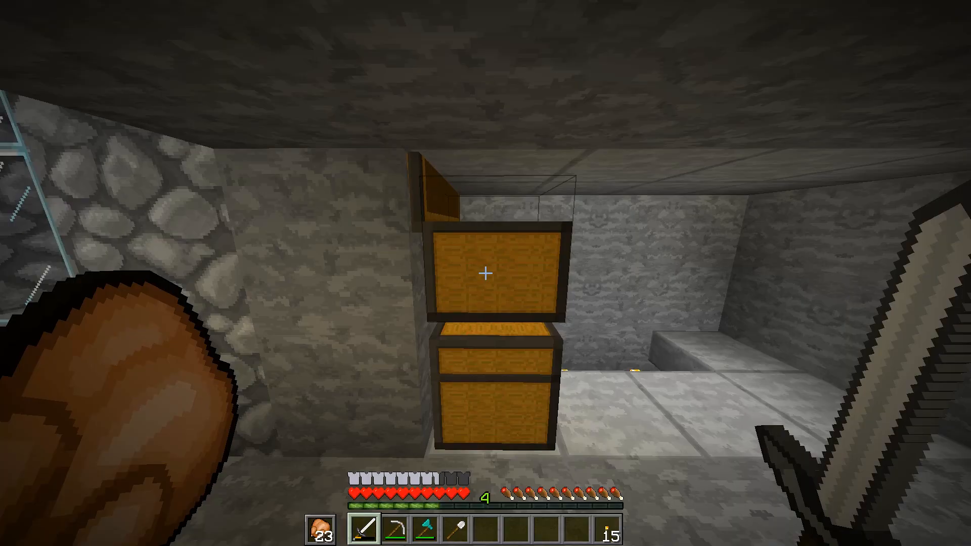
pyautogui.click(486, 274)
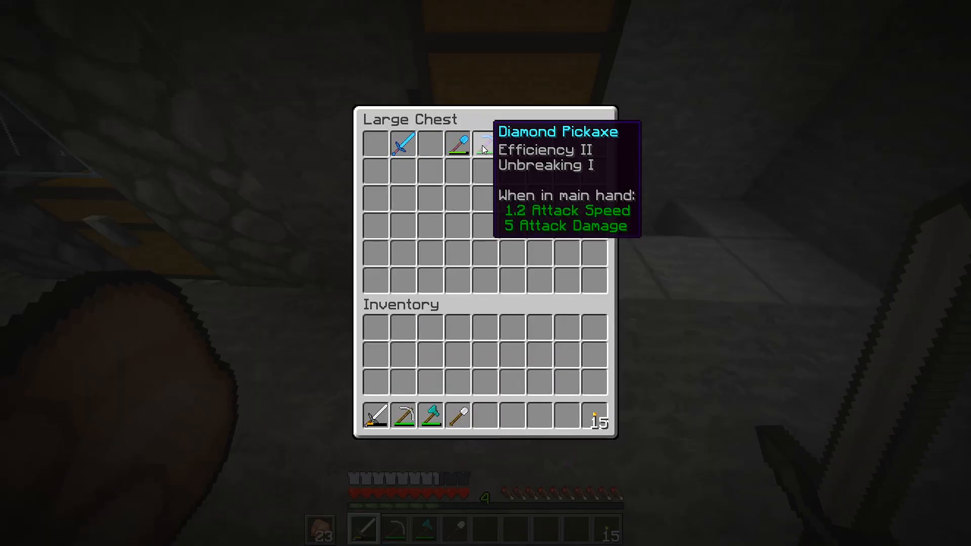
pyautogui.press('Escape')
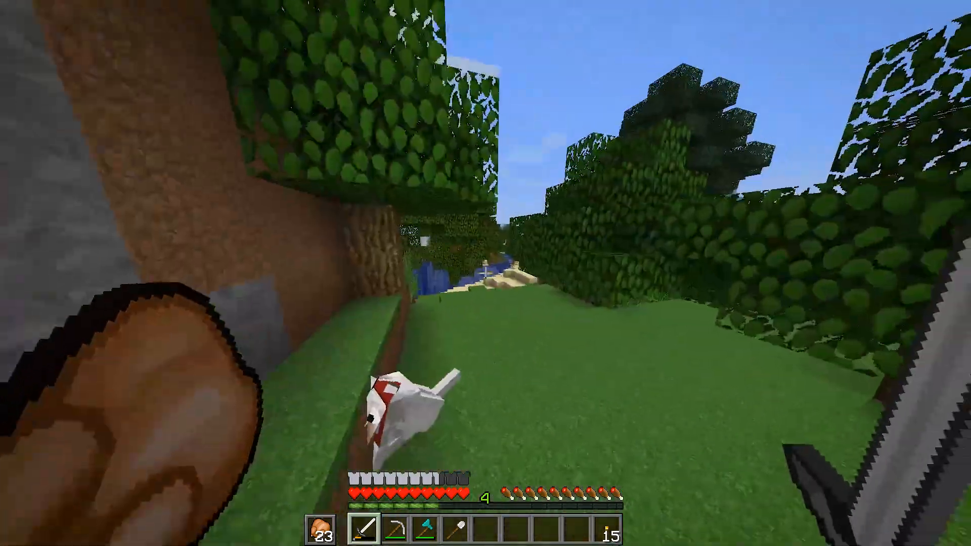
pyautogui.moveTo(485, 274)
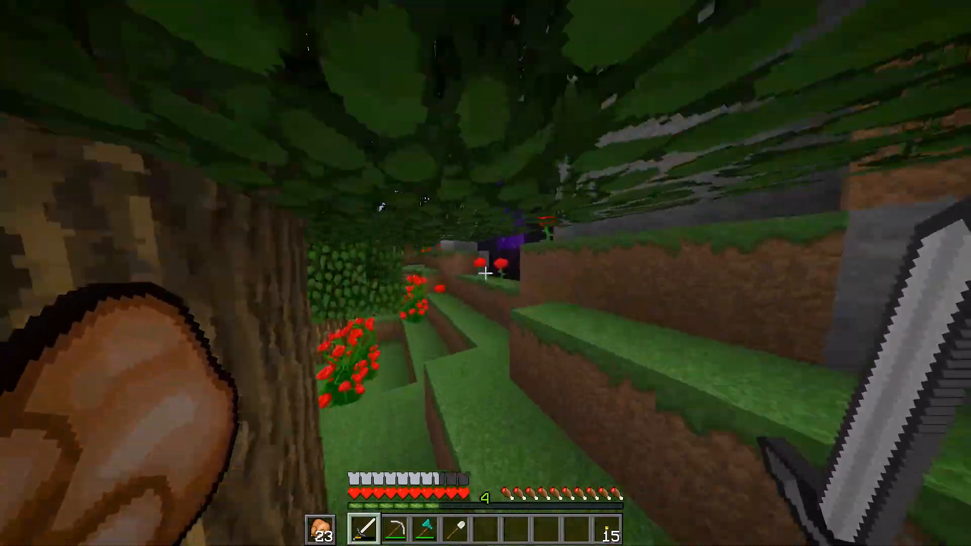
pyautogui.moveTo(486, 273)
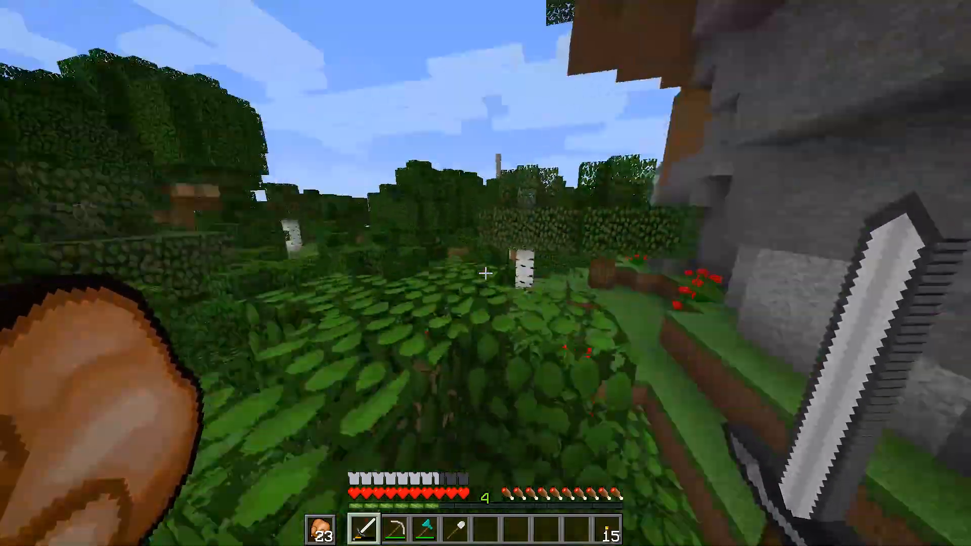
pyautogui.moveTo(486, 273)
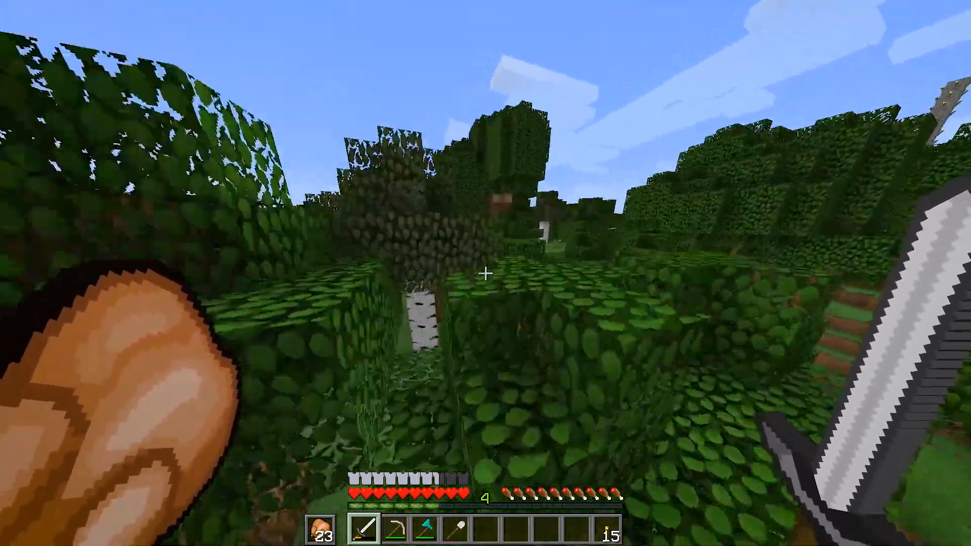
pyautogui.moveTo(486, 273)
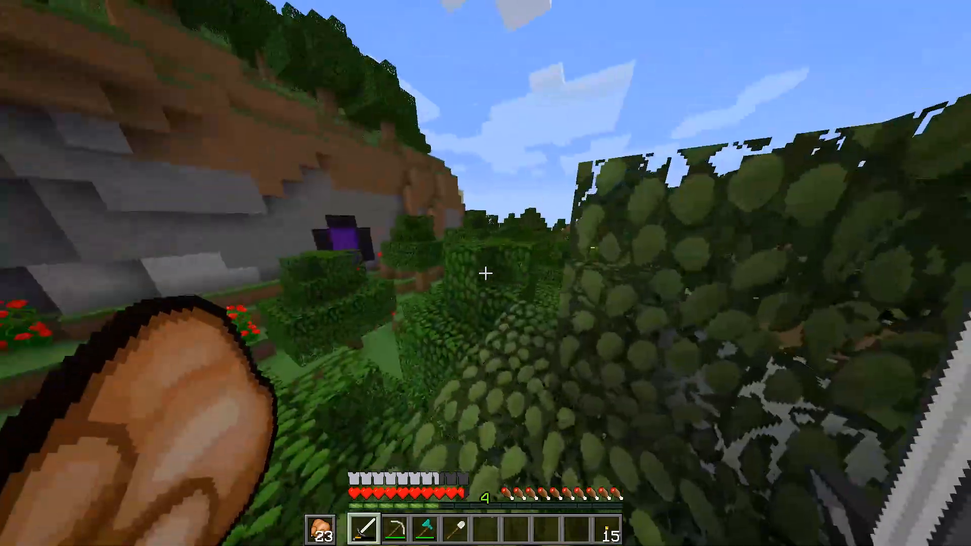
pyautogui.moveTo(485, 273)
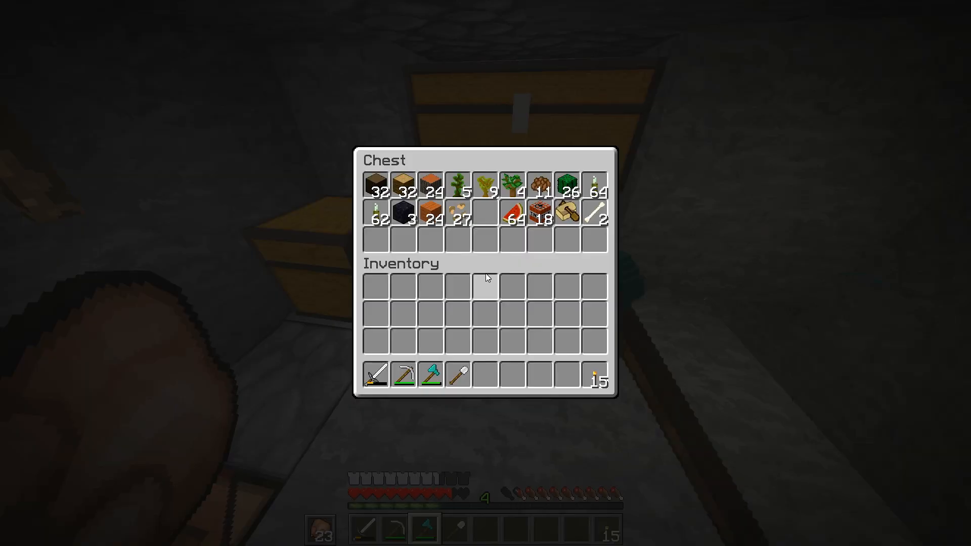
pyautogui.moveTo(680, 208)
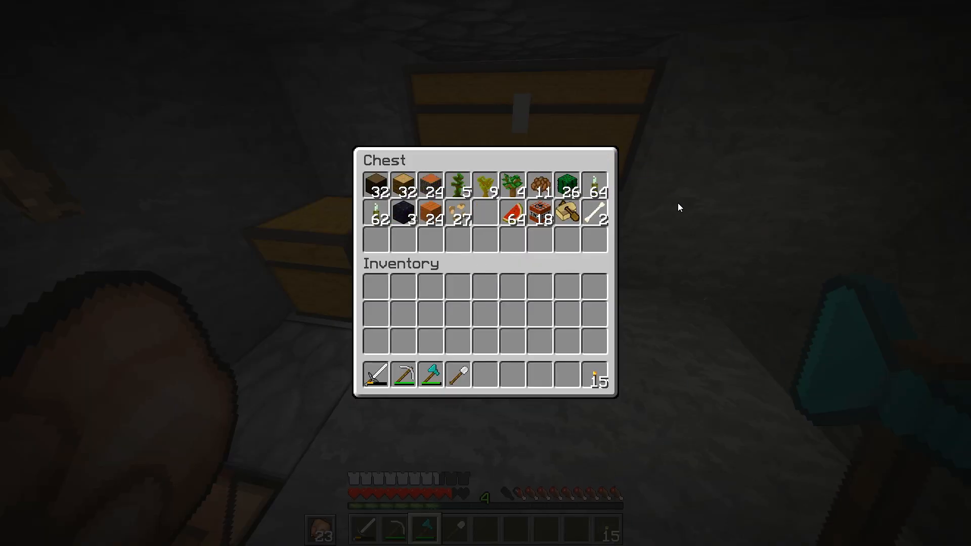
pyautogui.press('Escape')
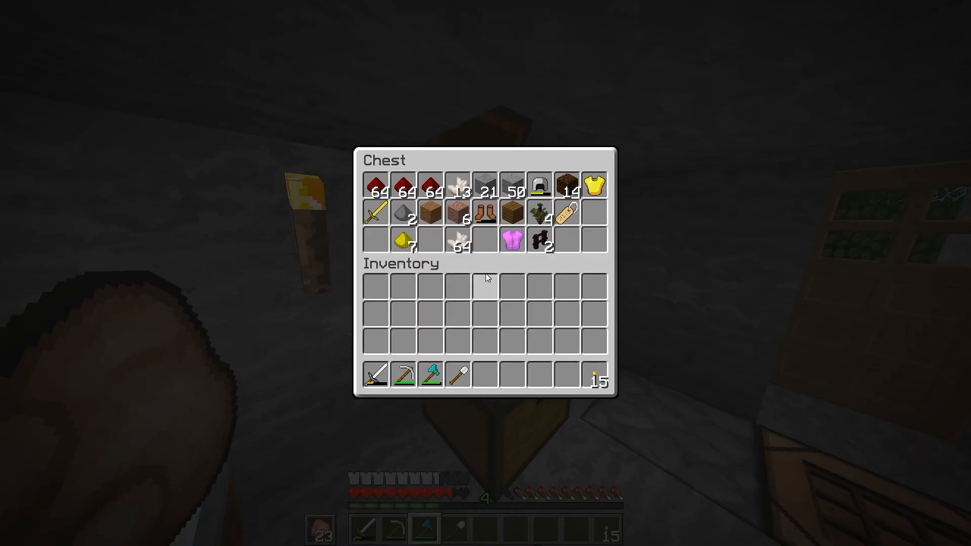
pyautogui.press('Escape')
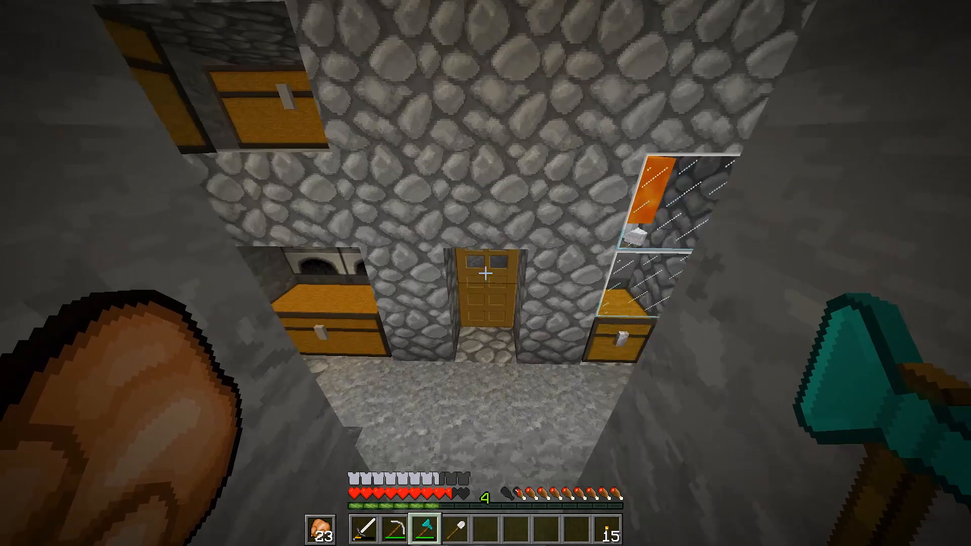